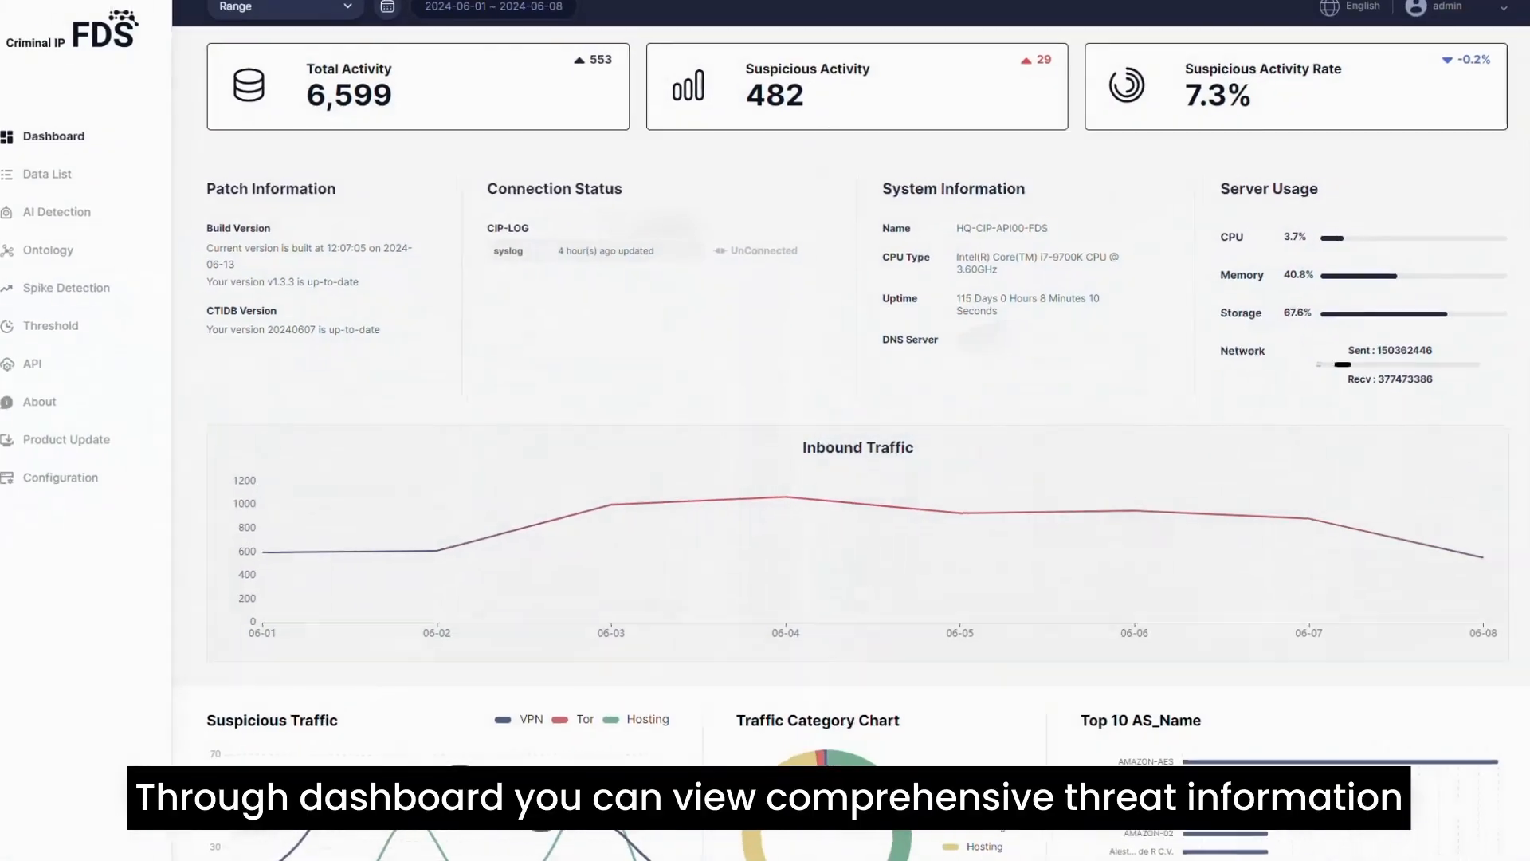
Scroll through the dashboard charts and Suspicious IP List, then go to the Data List page.
scroll(down, 3)
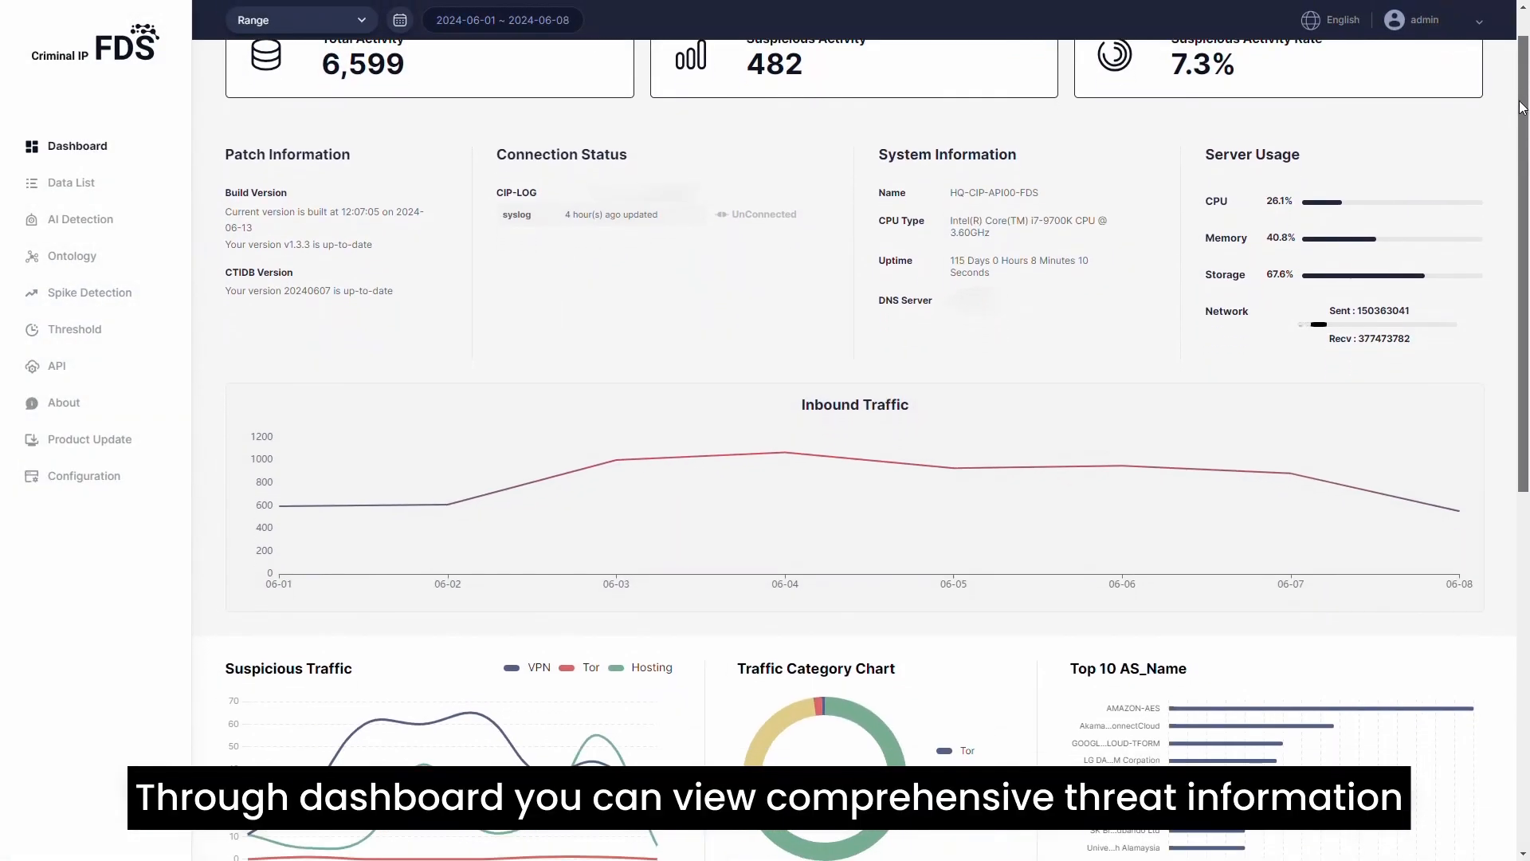
scroll(down, 3)
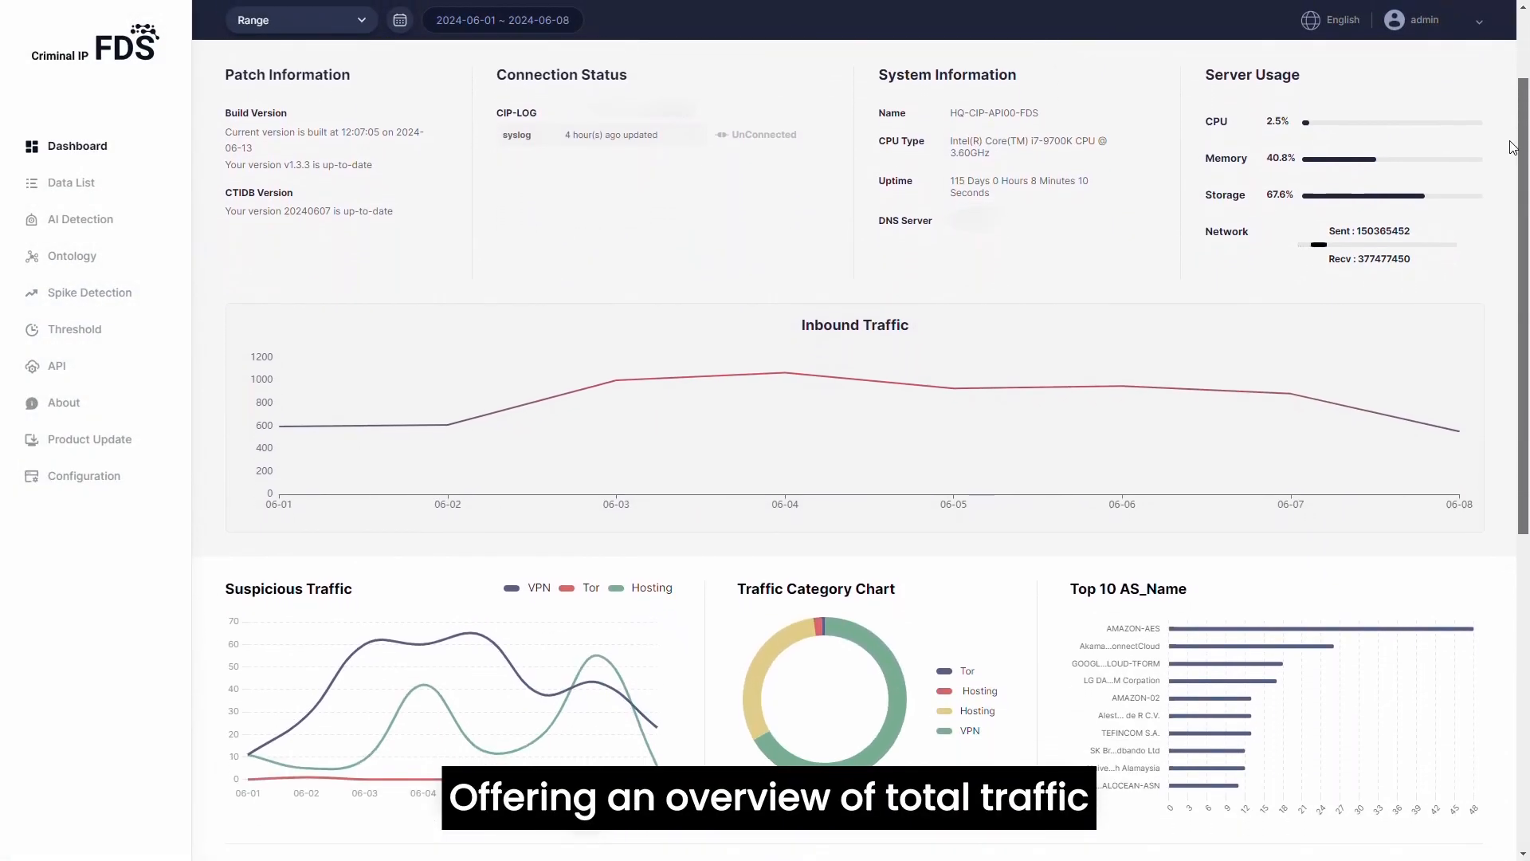
scroll(down, 3)
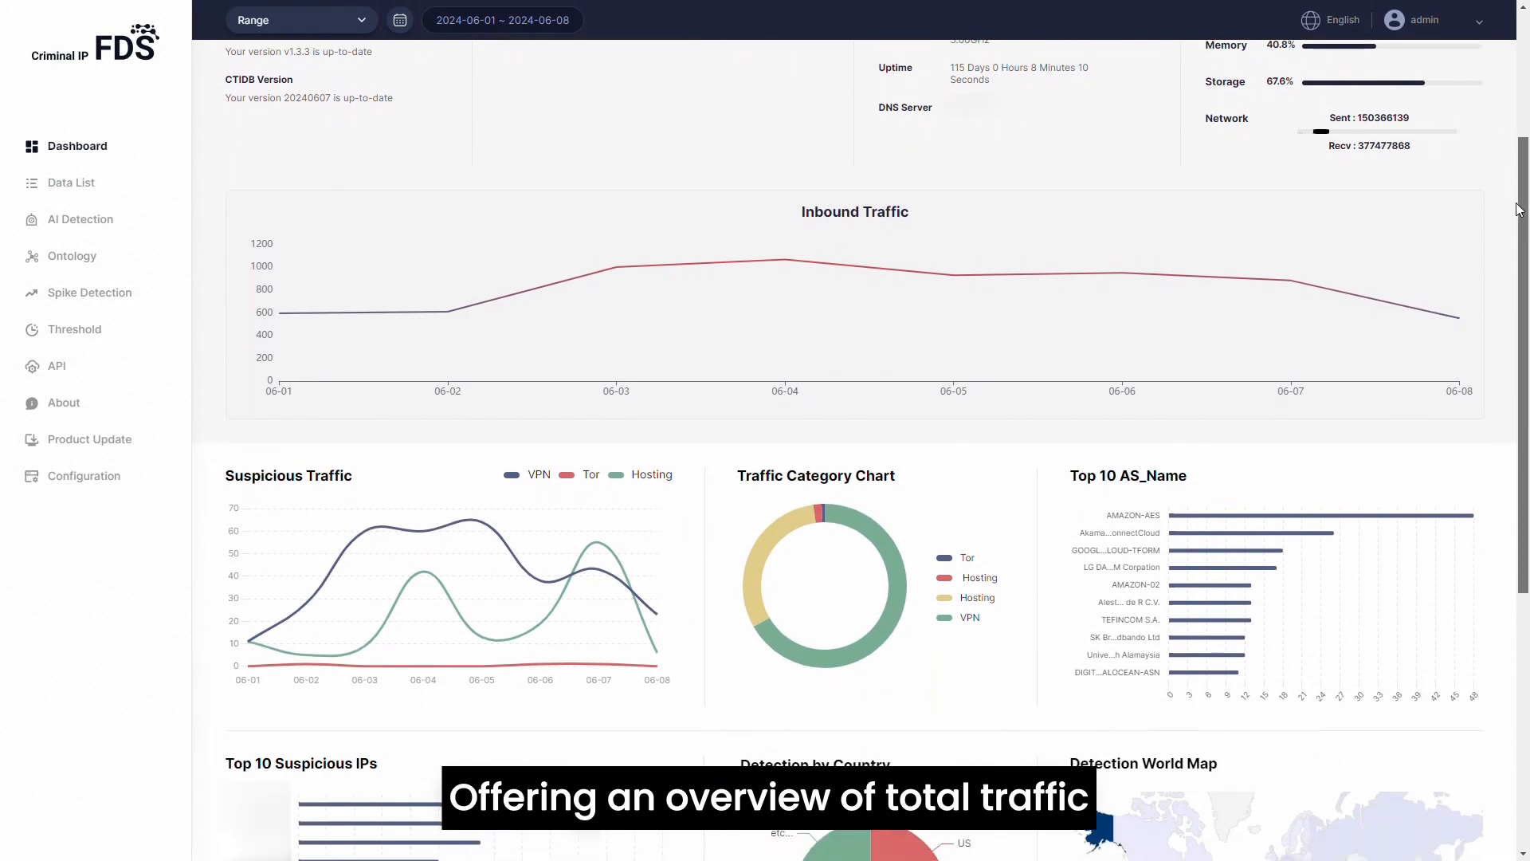
scroll(down, 3)
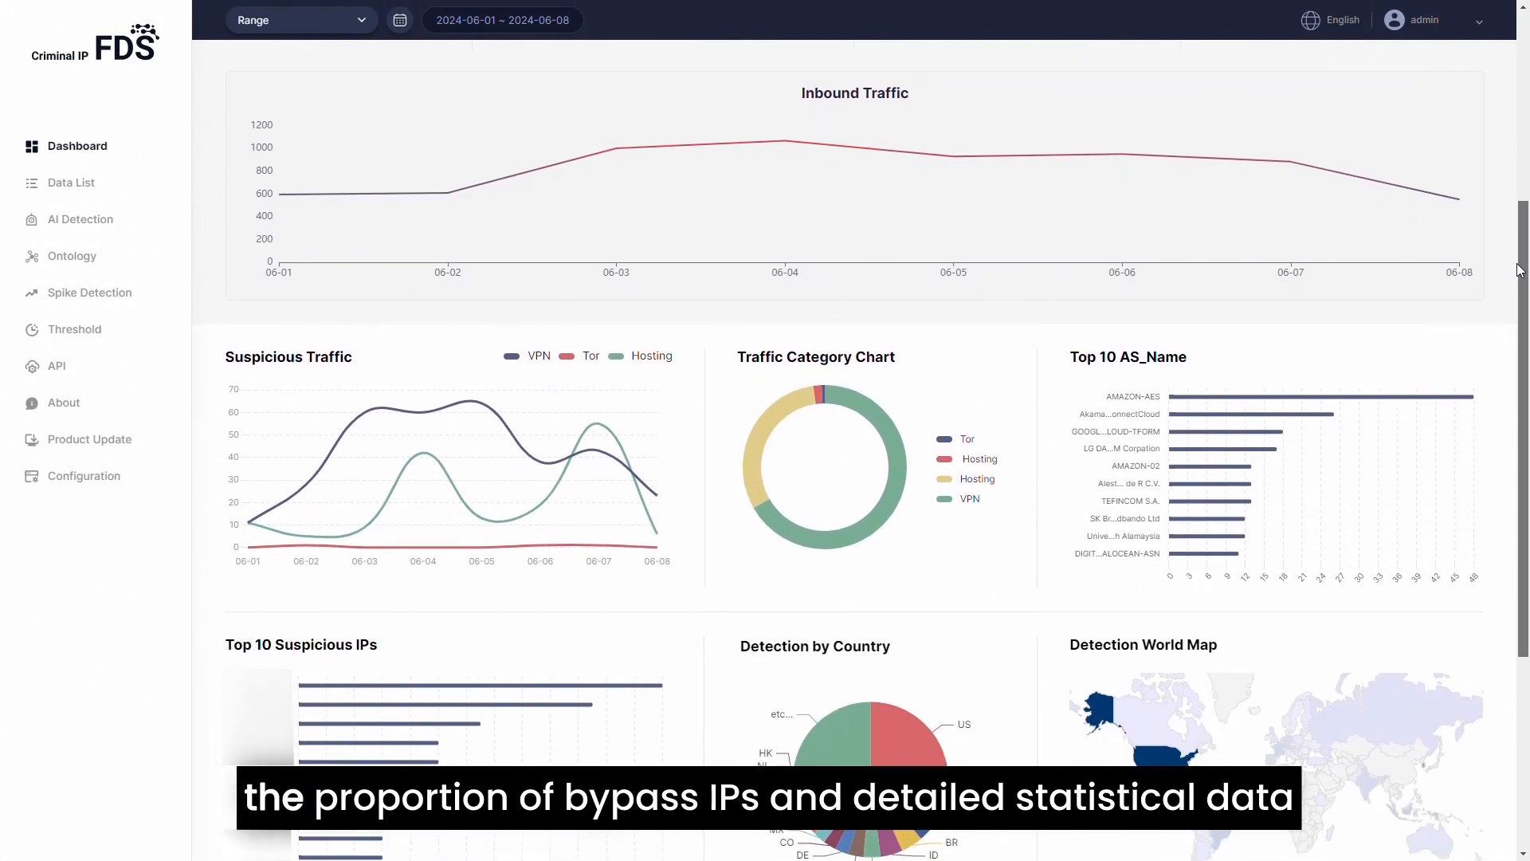
scroll(down, 3)
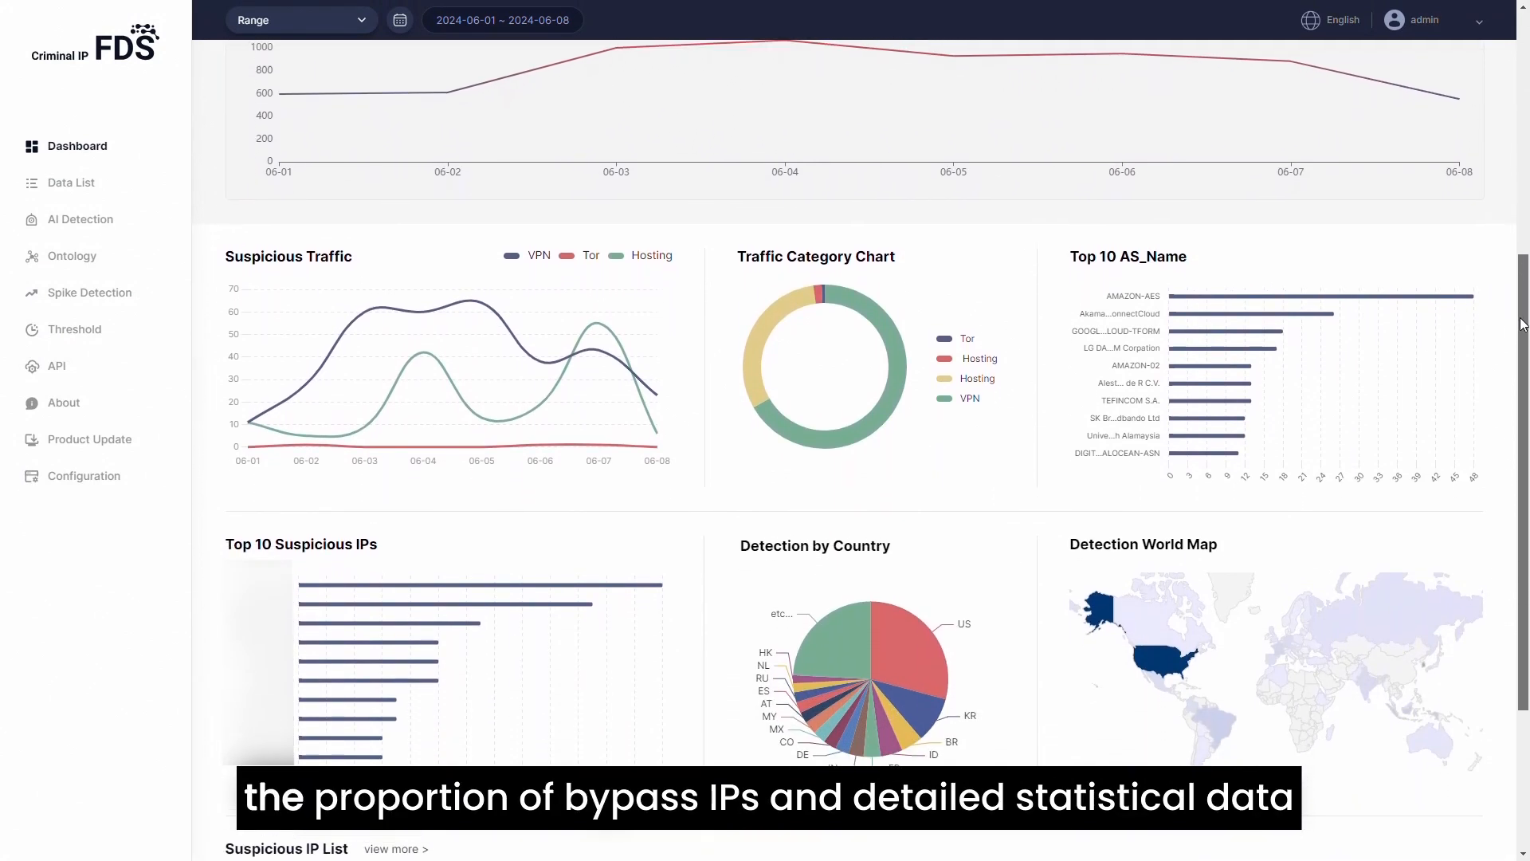
scroll(down, 3)
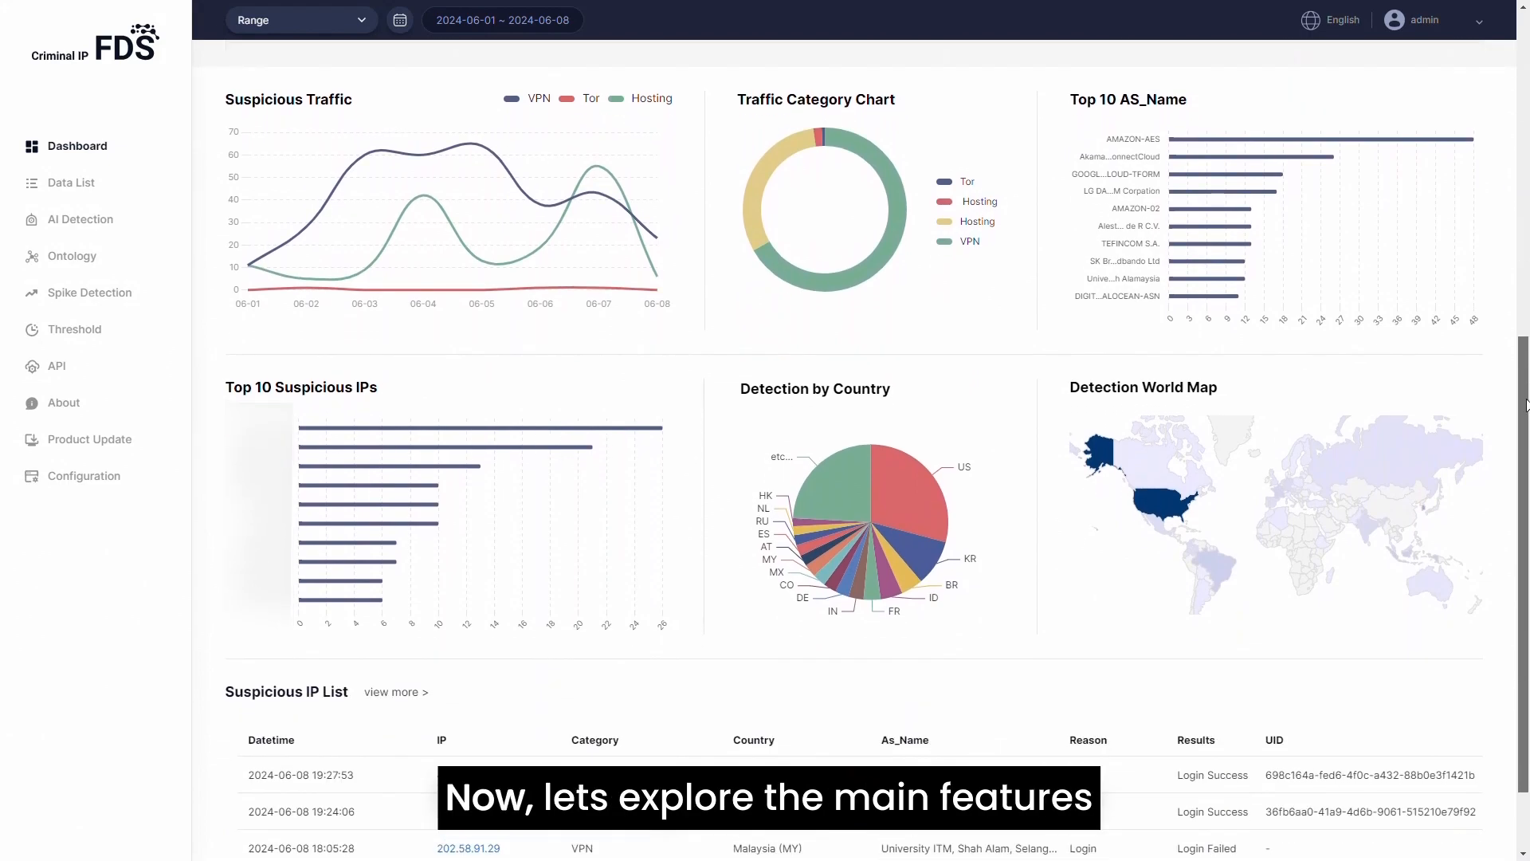
click(71, 181)
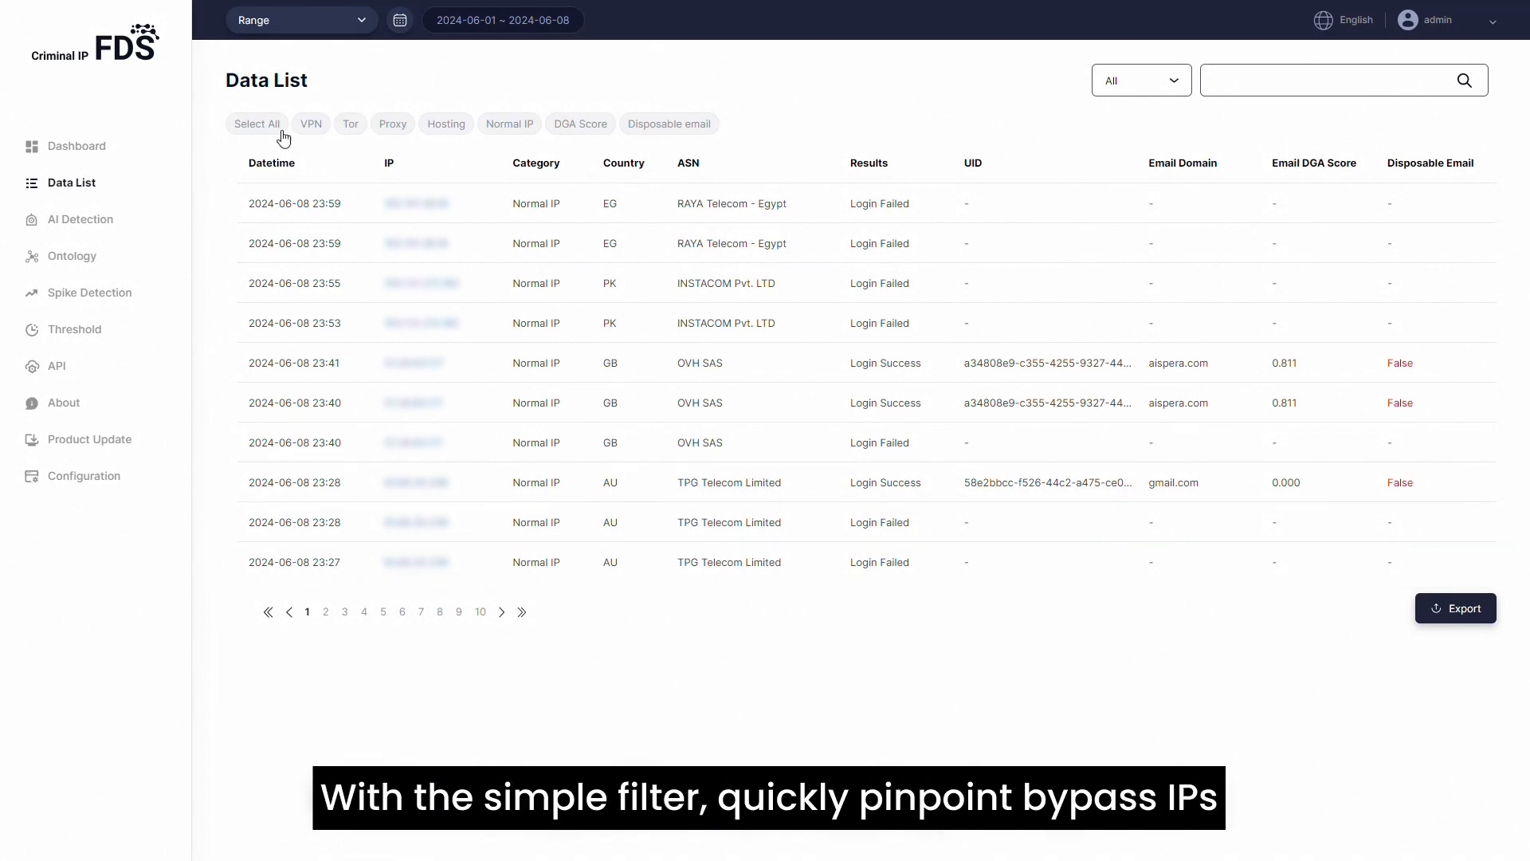
Filter the Data List to VPN and Hosting entries and set the search field to UID.
click(319, 122)
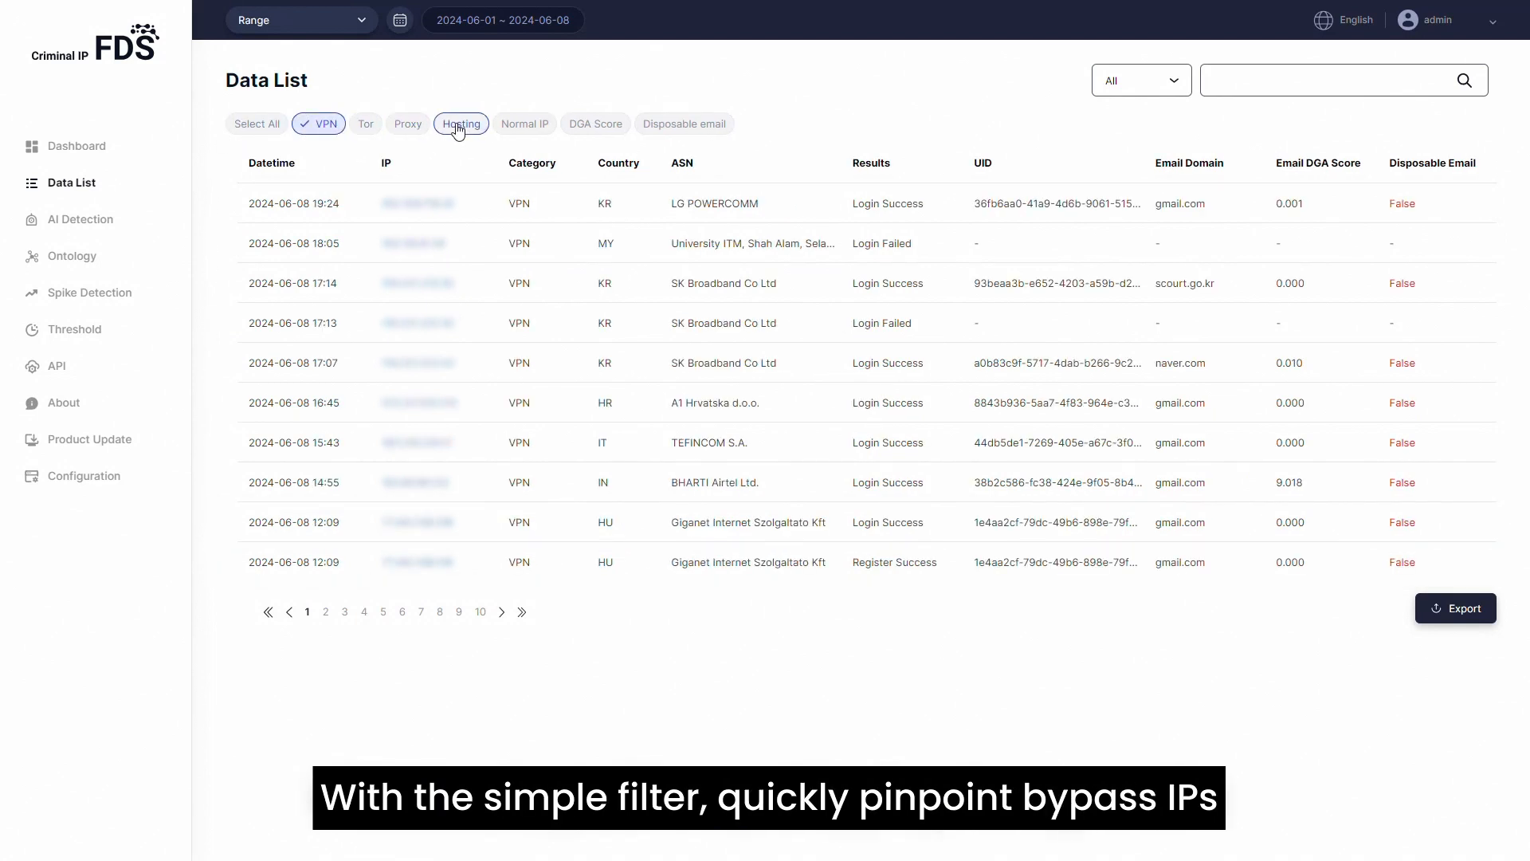
click(459, 123)
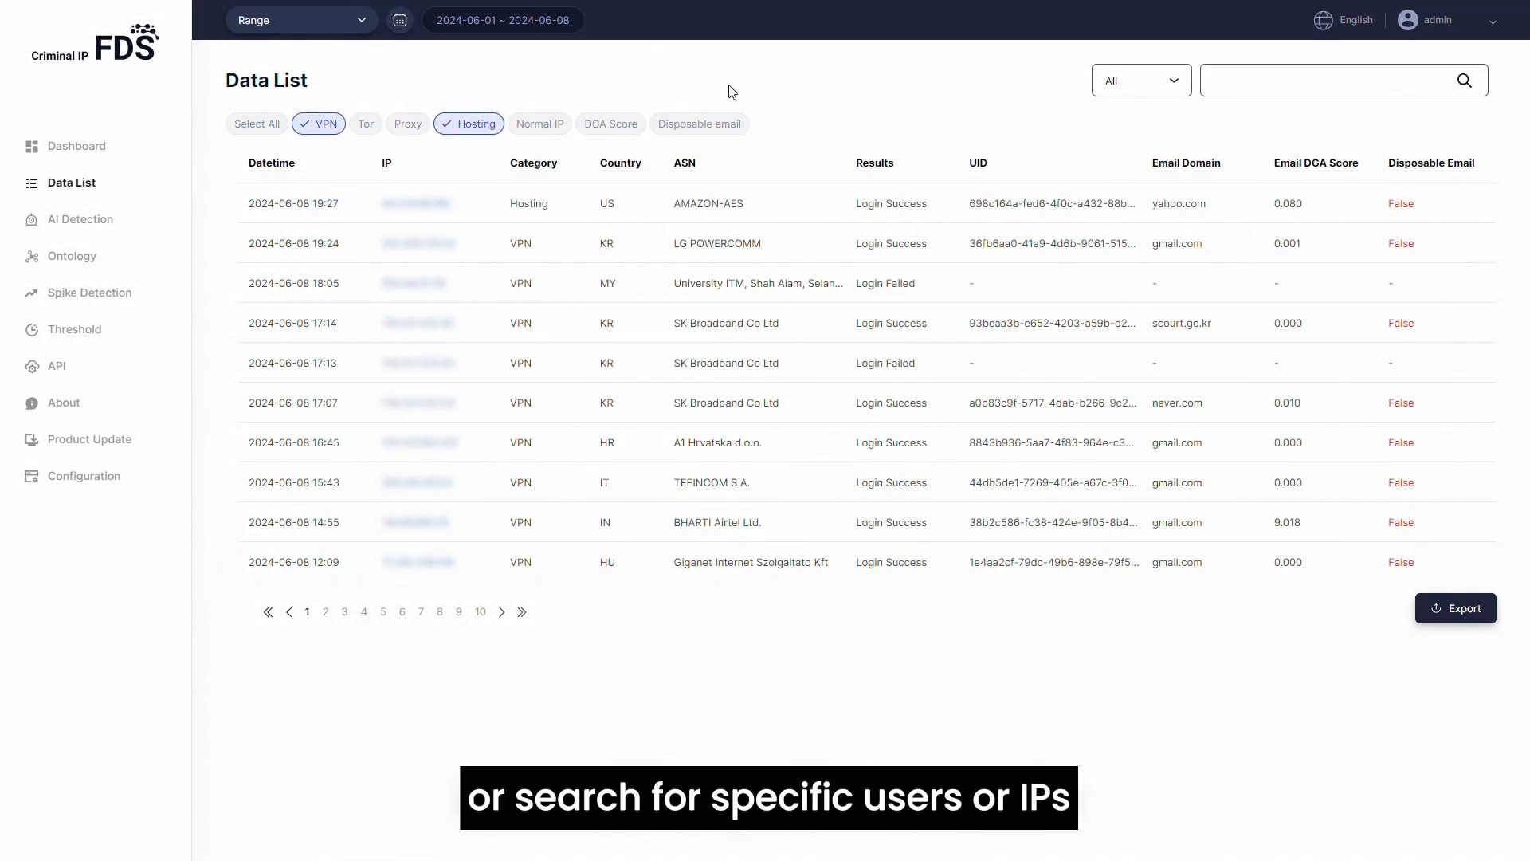
click(1137, 79)
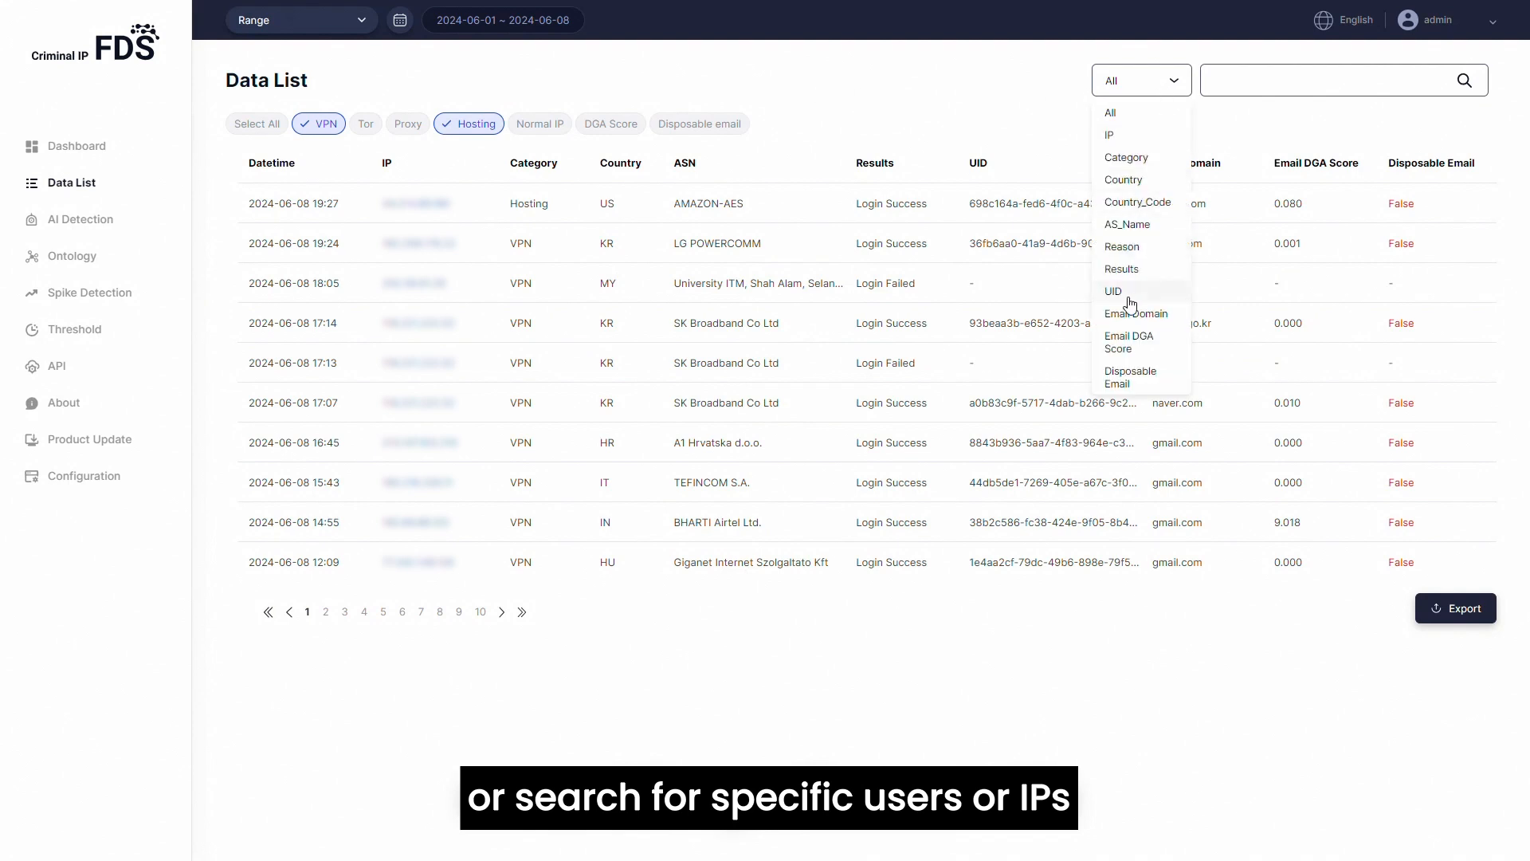
click(72, 255)
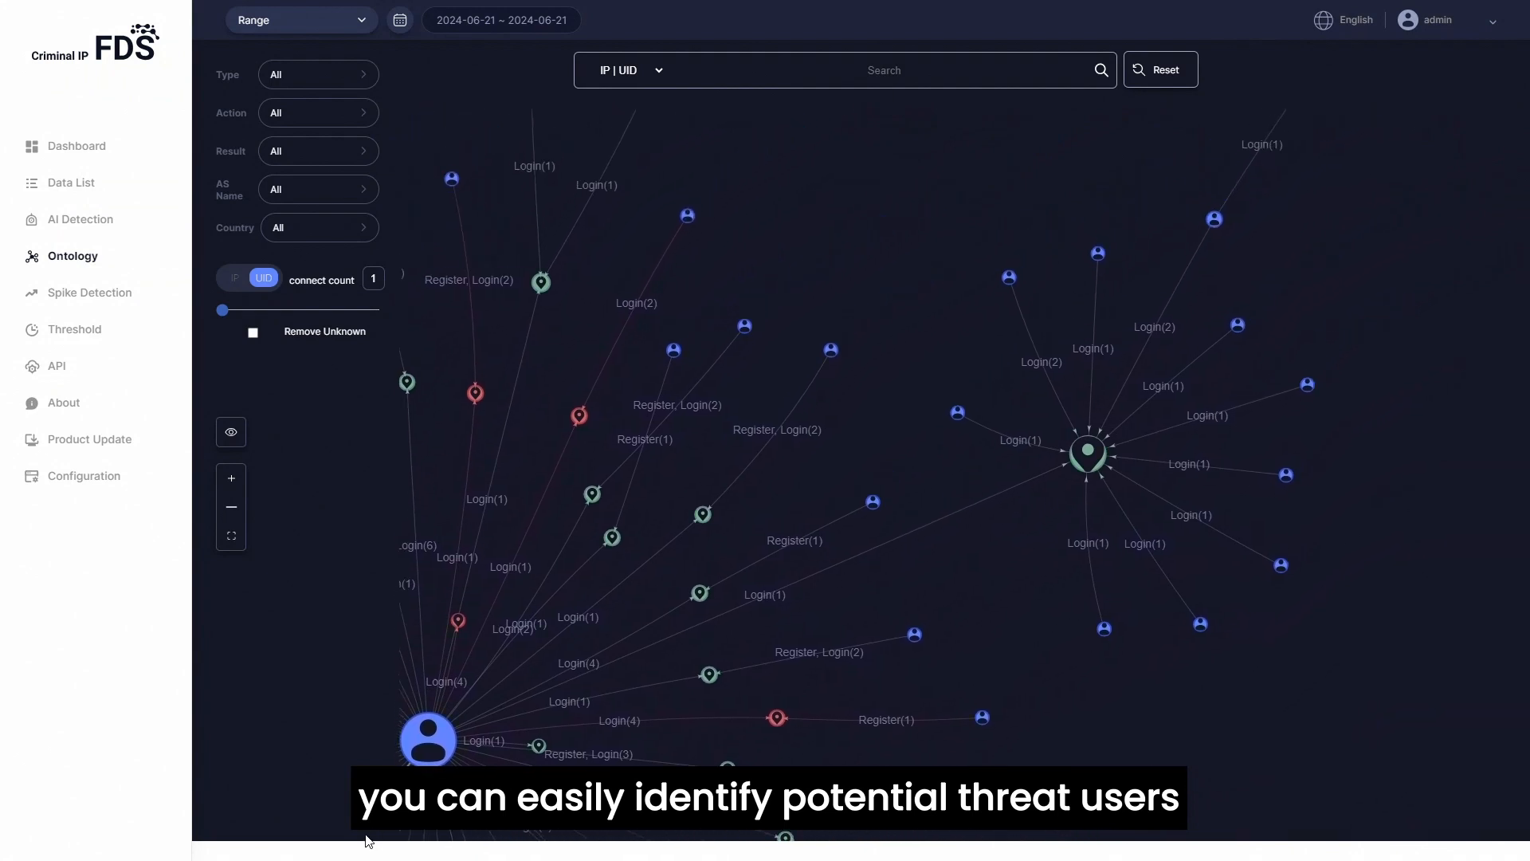
Go to the Configuration page showing the On-premise Setting options.
click(83, 475)
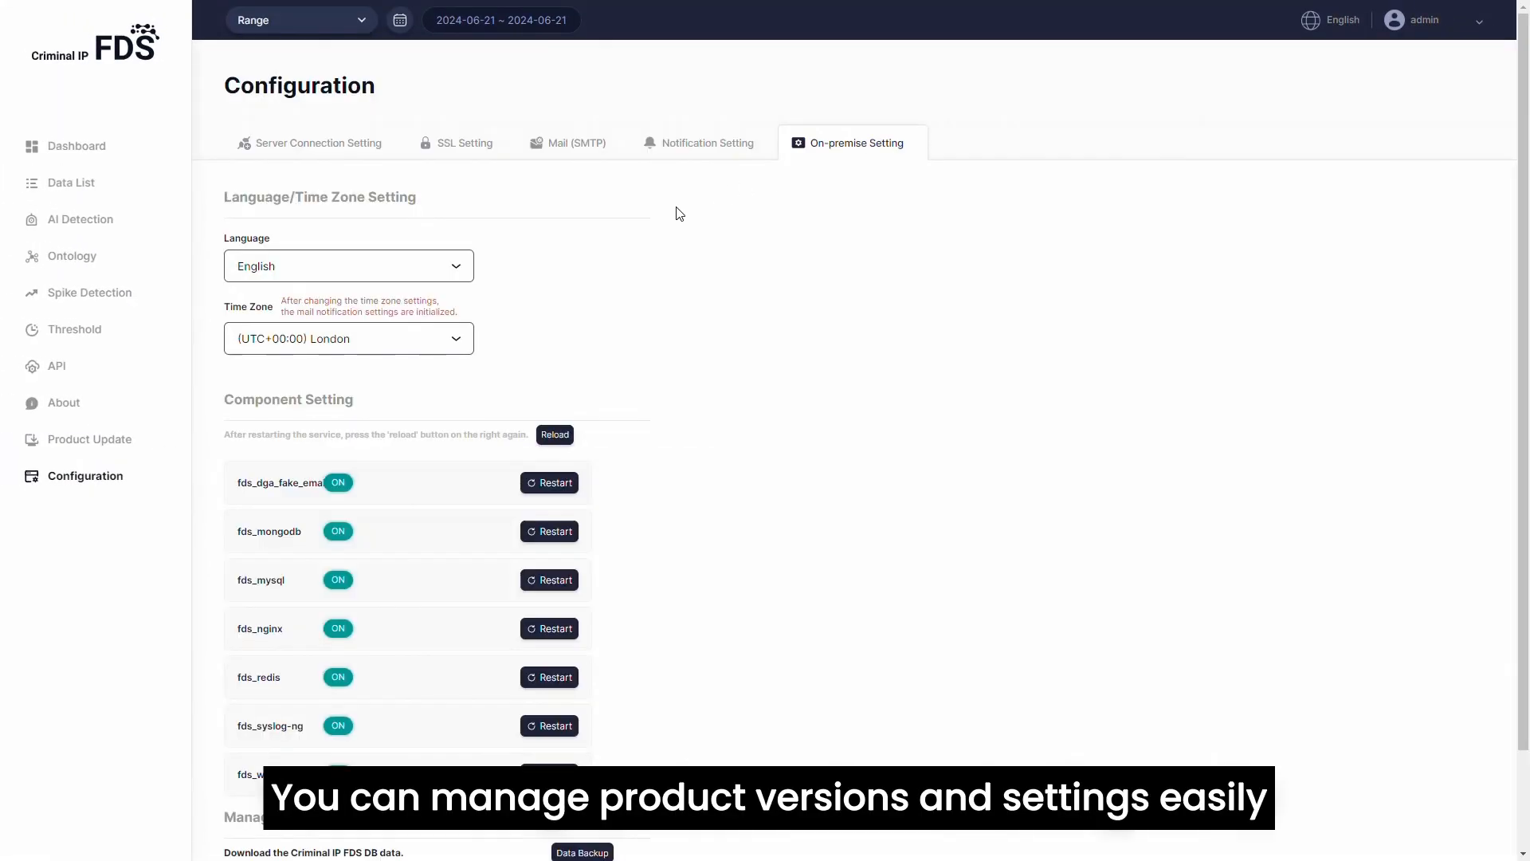